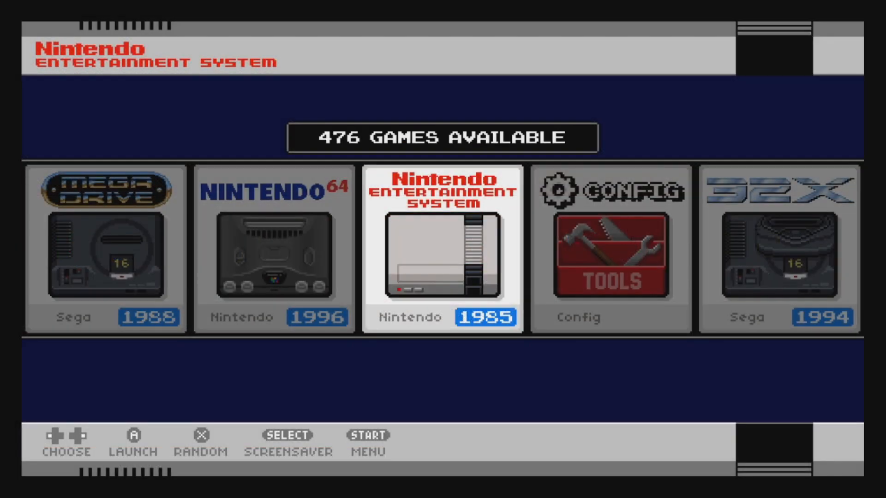
Enter the Nintendo Entertainment System list and move down through its games past 8 EYES.
click(441, 248)
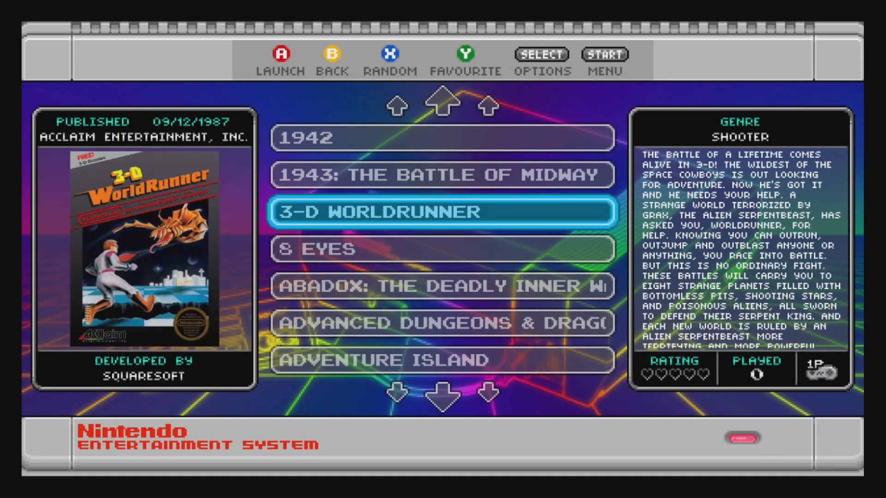
key(Down)
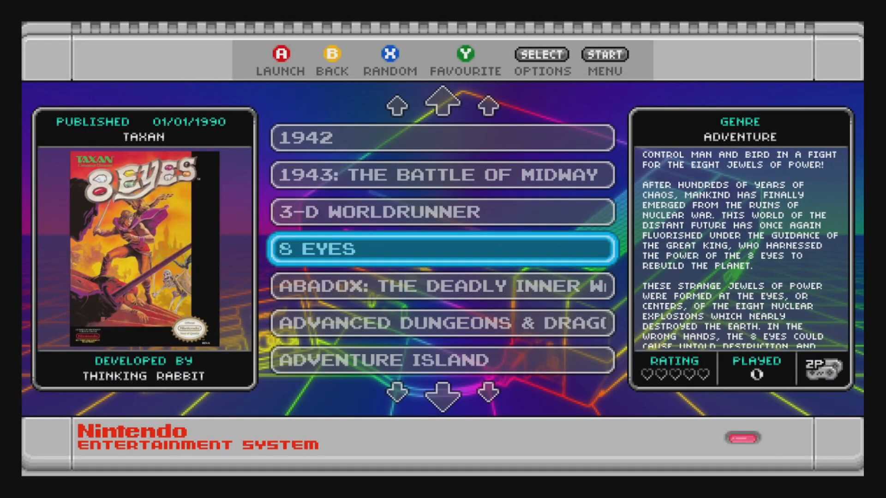
scroll(down, 3)
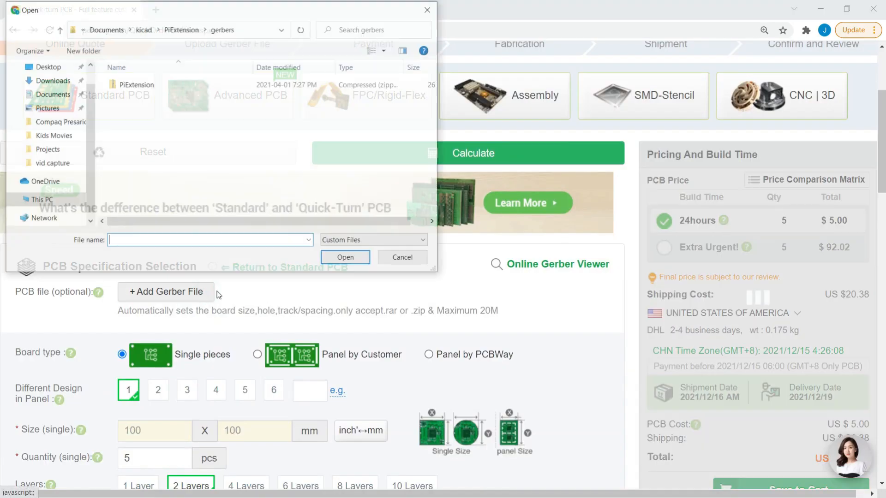
Upload PiExtension.zip as the Gerber file and review the board specification options.
click(344, 258)
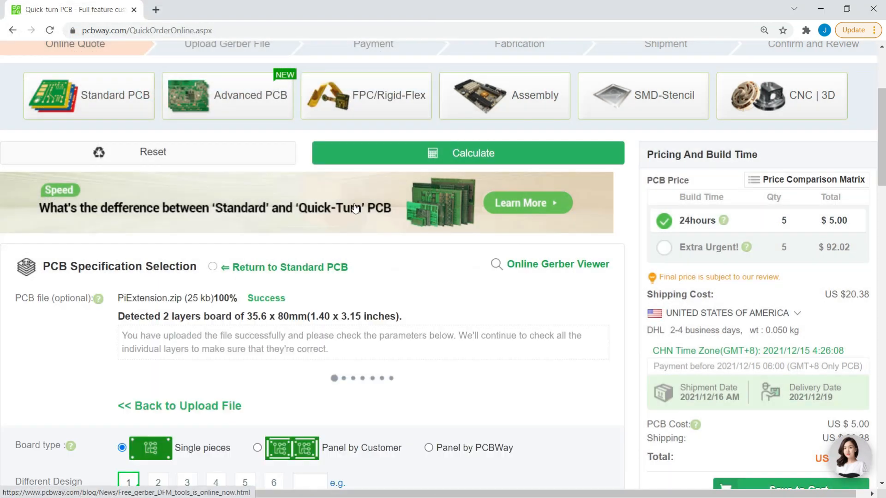
scroll(down, 3)
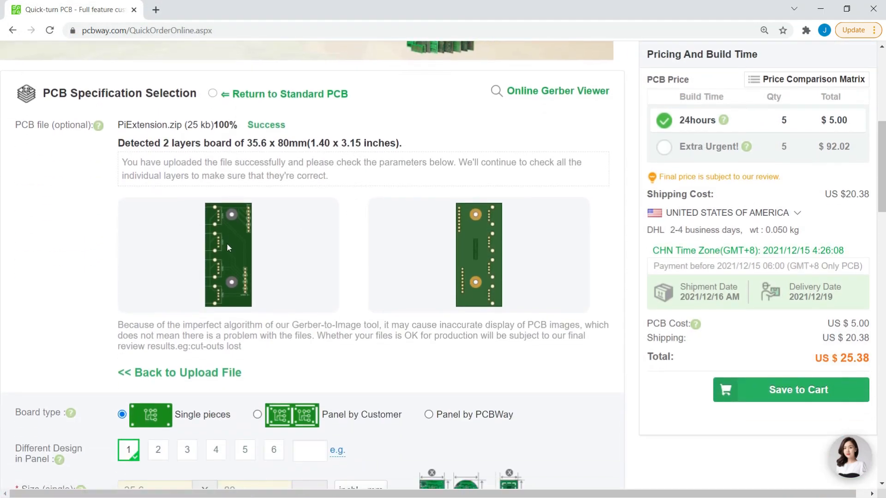
scroll(down, 3)
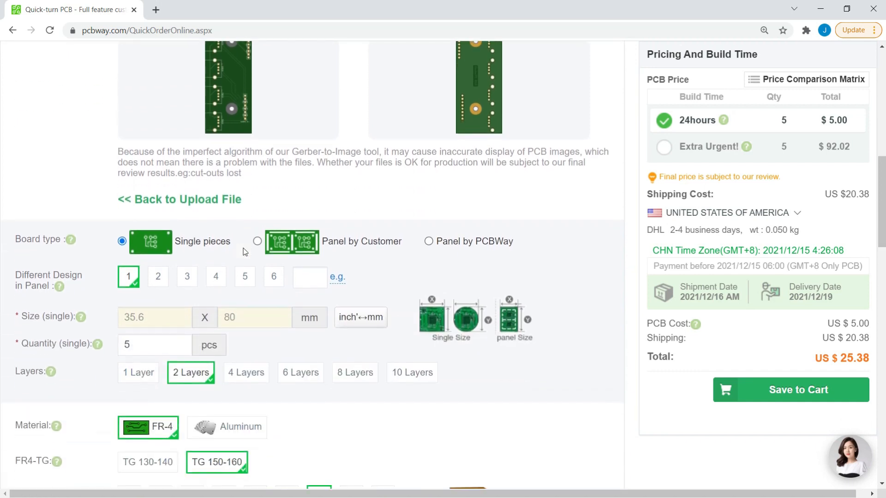
scroll(down, 3)
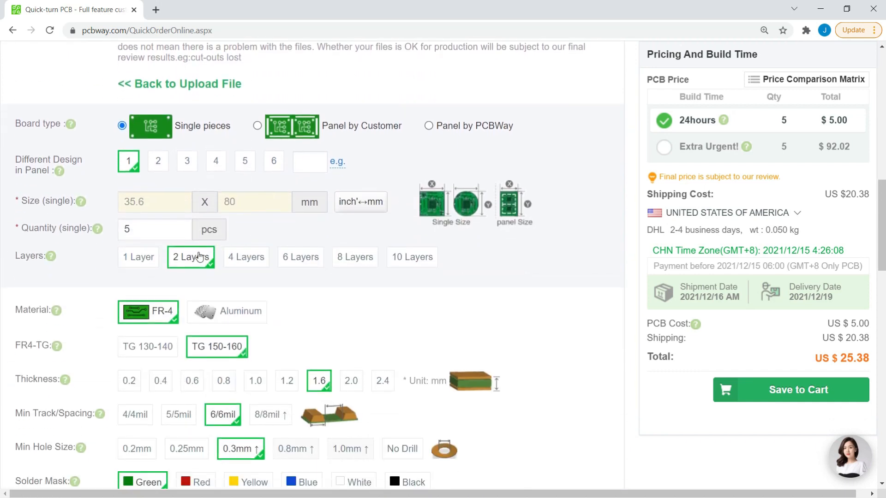
scroll(down, 3)
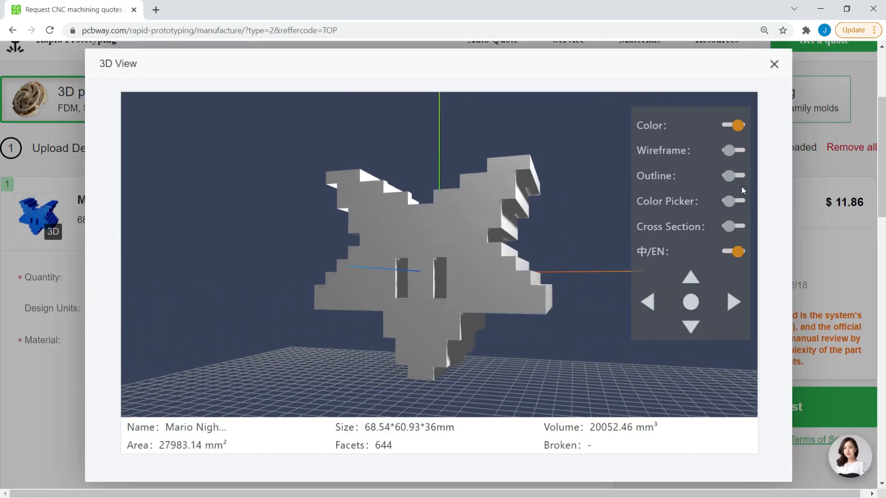
Close the 3D model preview and go to the Christmas sale page.
click(210, 9)
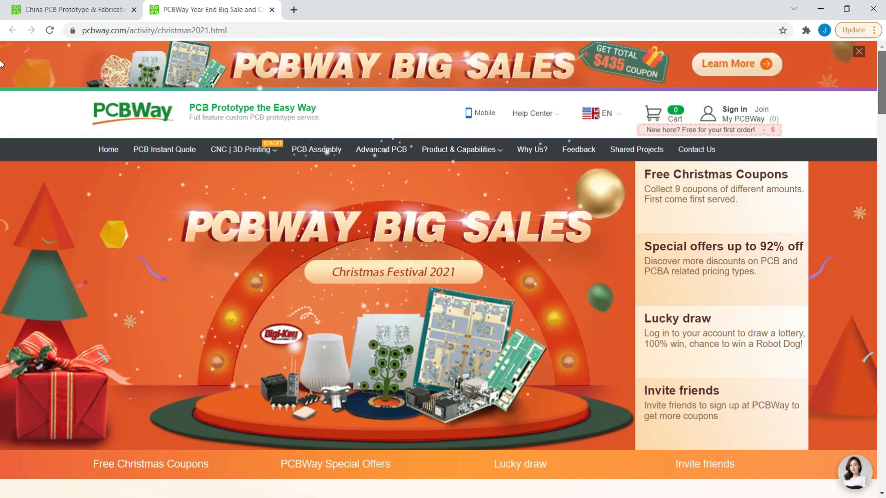
click(150, 464)
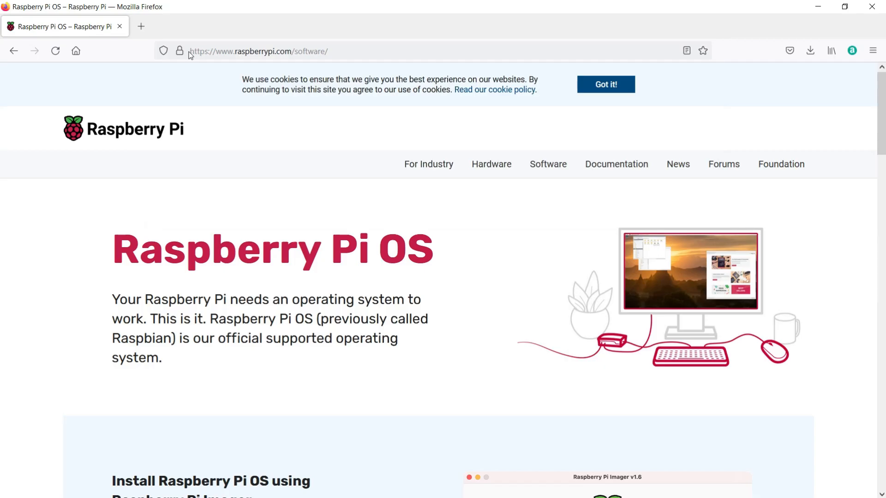
Download the Raspberry Pi Imager Windows installer and save it to disk.
click(260, 50)
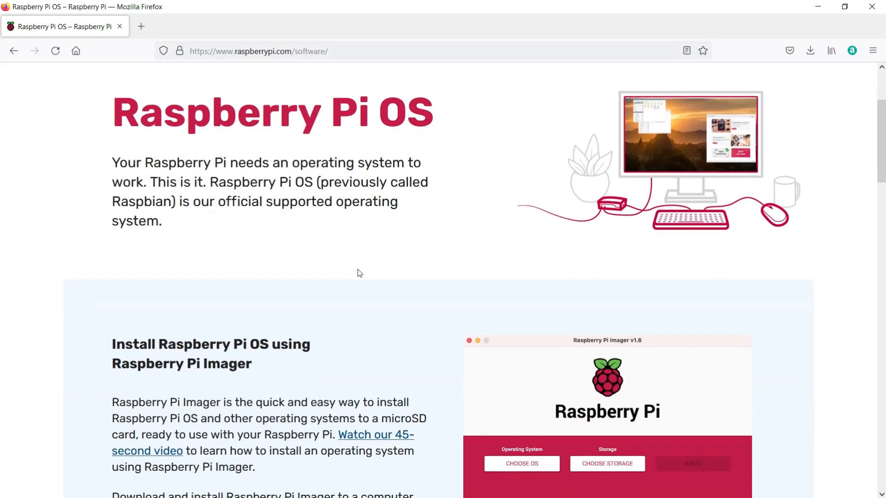
scroll(down, 3)
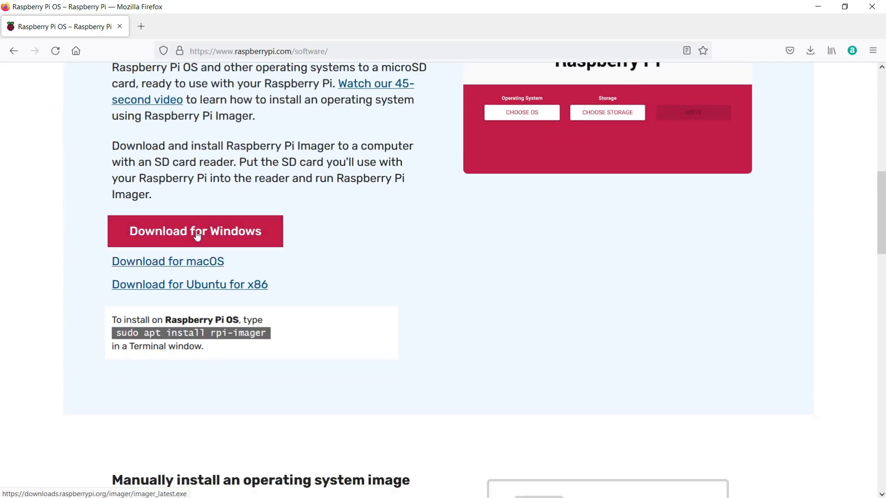
click(194, 231)
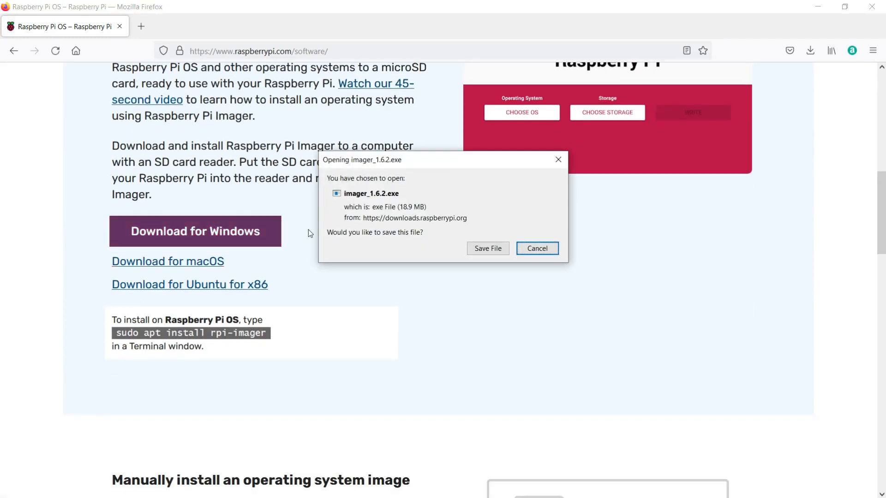
click(487, 248)
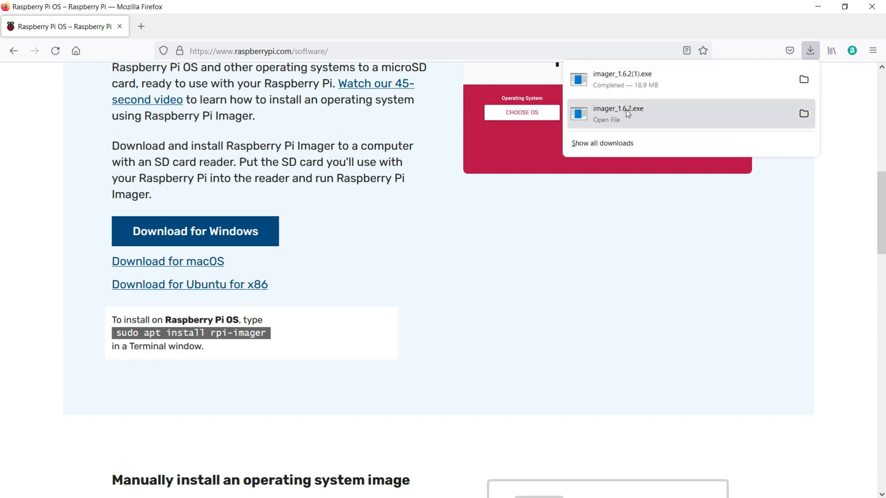
Run imager_1.6.2.exe, install Raspberry Pi Imager and finish with it set to launch.
double_click(618, 114)
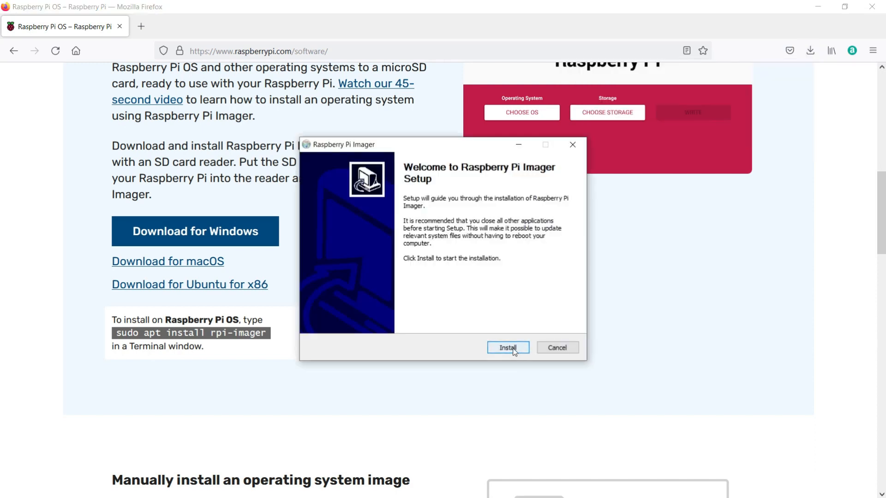
click(507, 348)
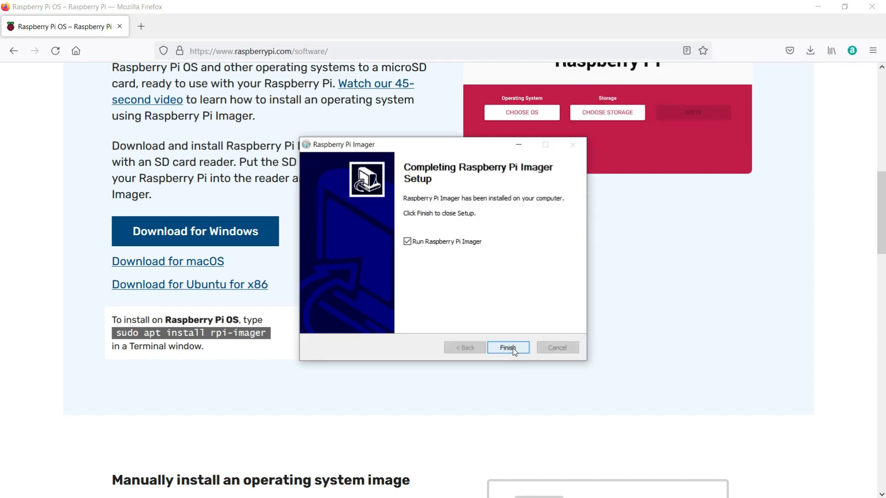
click(508, 348)
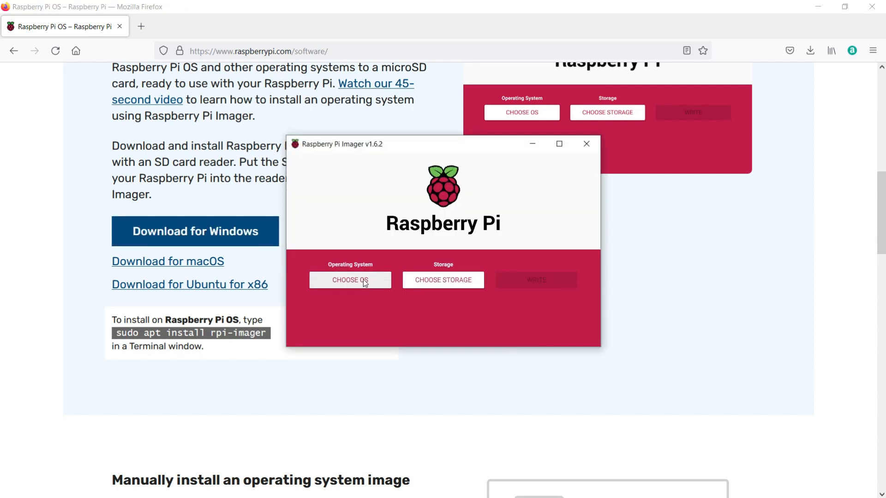
Choose RetroPie 4.7.1 (RPI 4/400) from the emulation and game OS category.
click(350, 280)
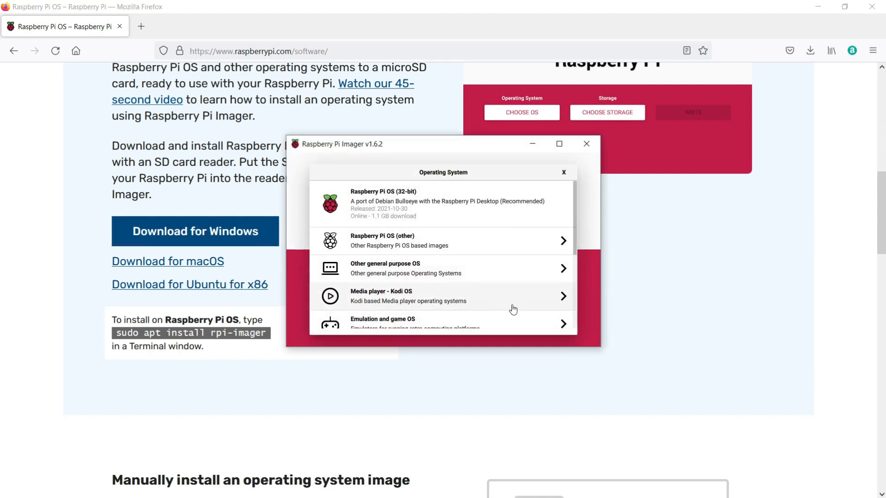
scroll(down, 3)
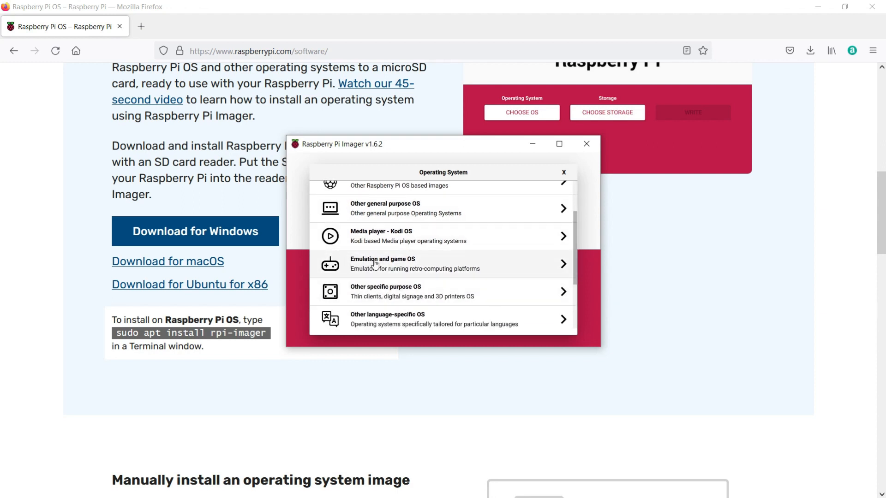
click(382, 264)
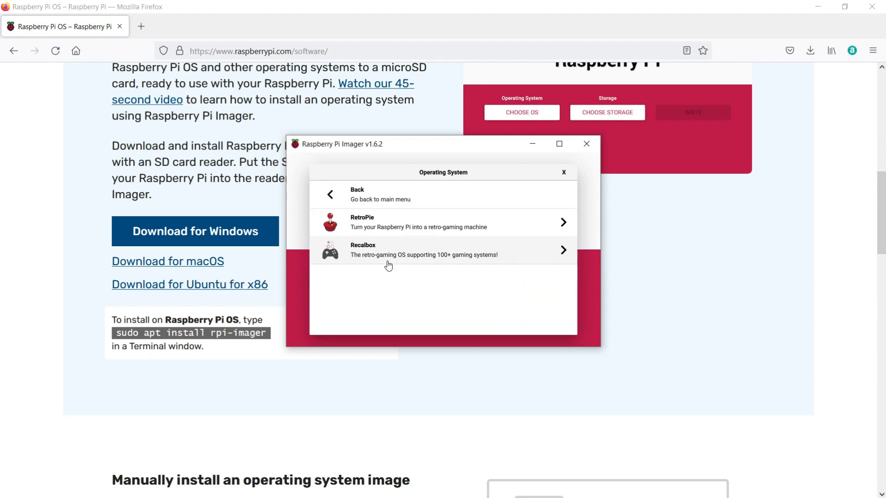
mouse_move(531, 224)
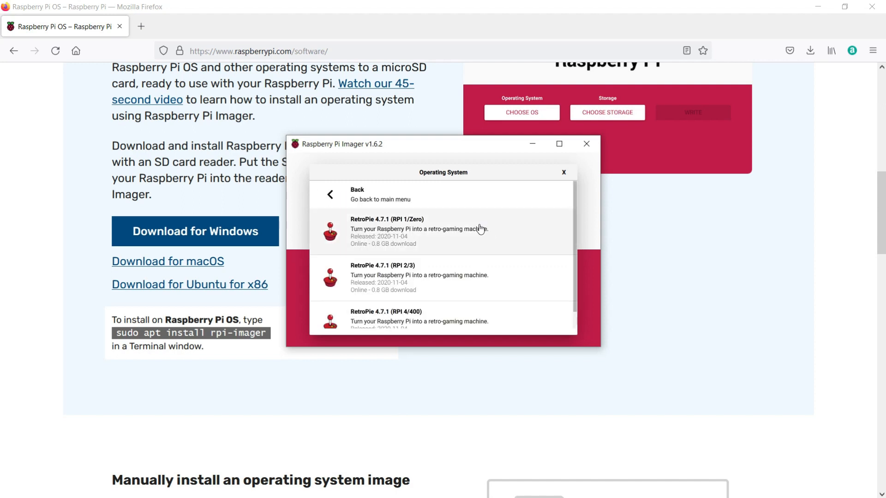
scroll(down, 3)
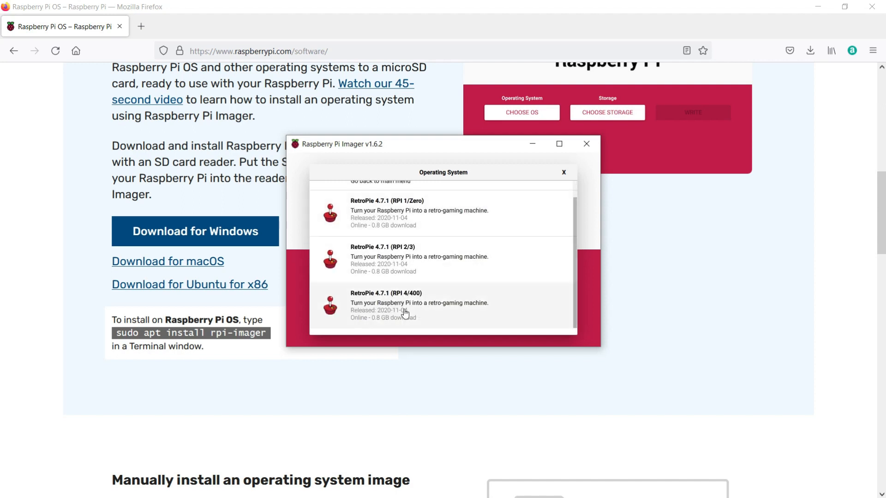
click(387, 305)
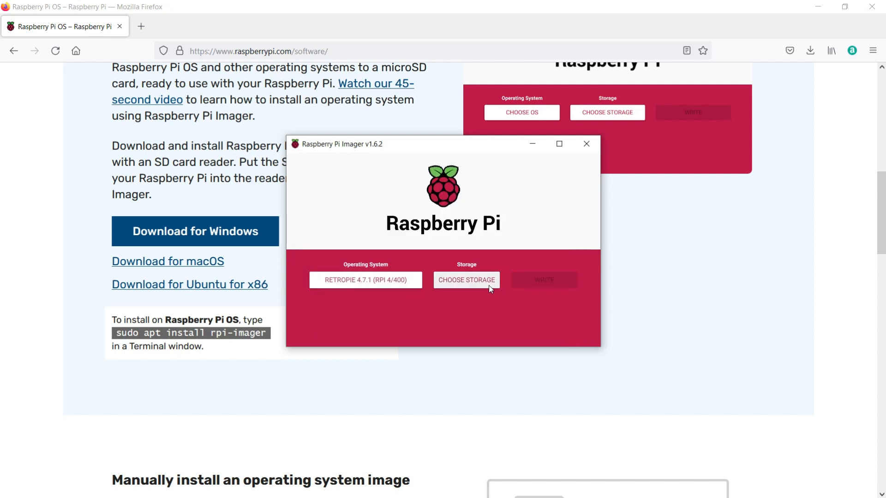
Select the generic mass-storage card, start writing and confirm erasing its data.
click(465, 280)
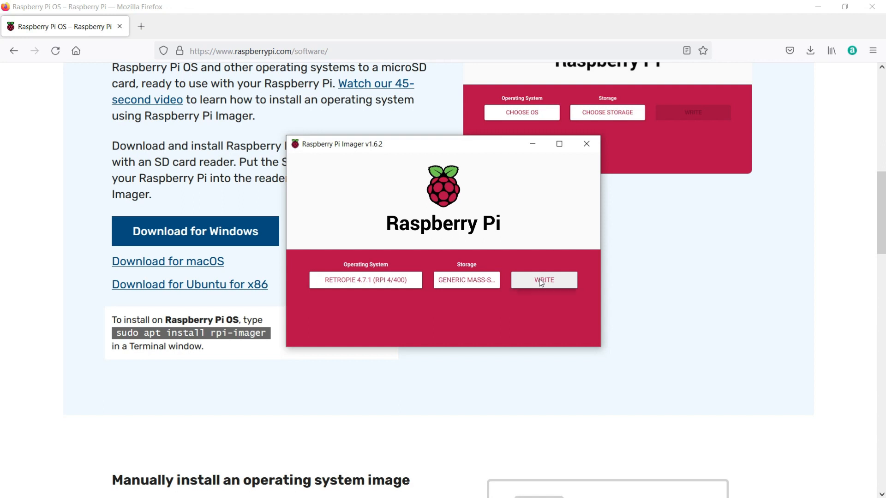
click(543, 280)
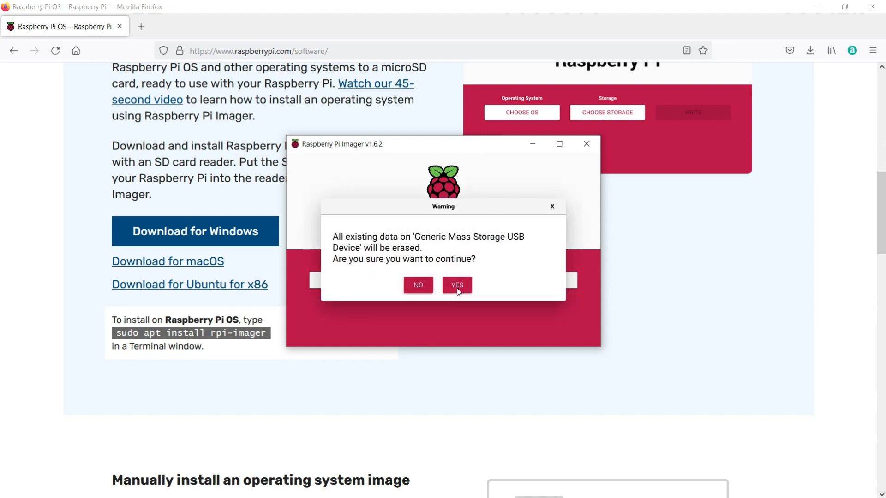
click(457, 285)
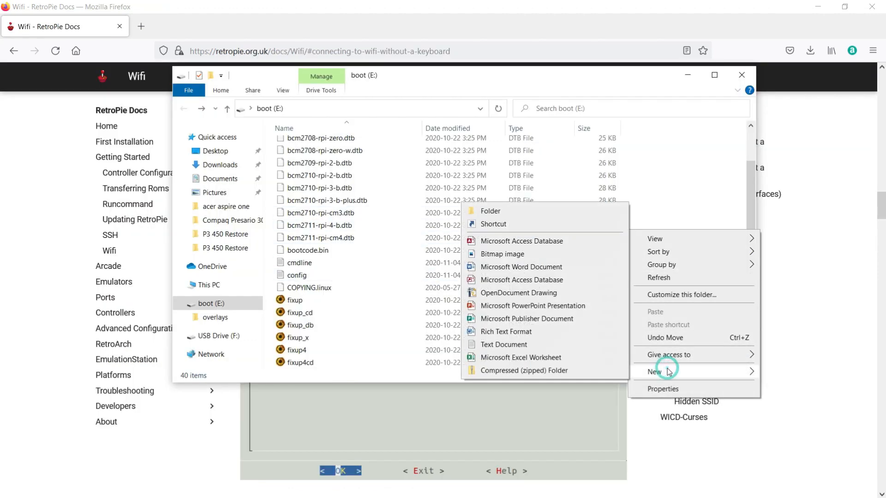
Create a new text document on boot (E:) and begin naming it wifikeyfile.txt.
click(503, 344)
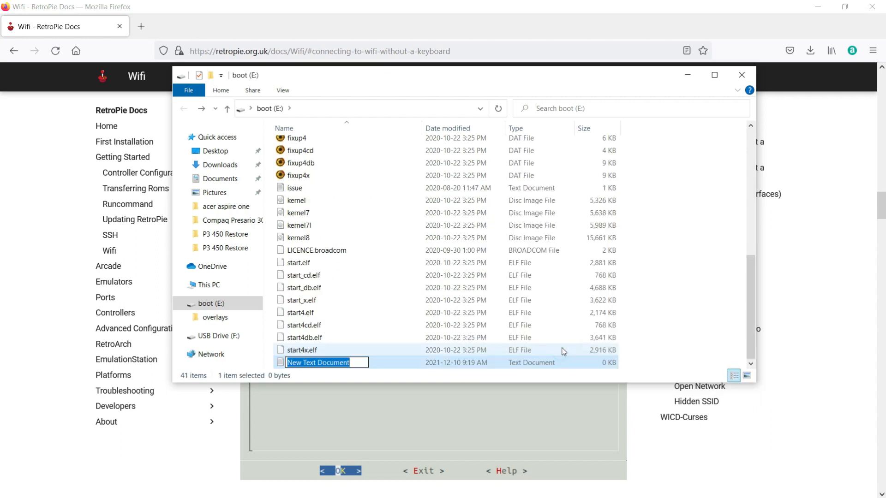
text(wifikeyfile.txt)
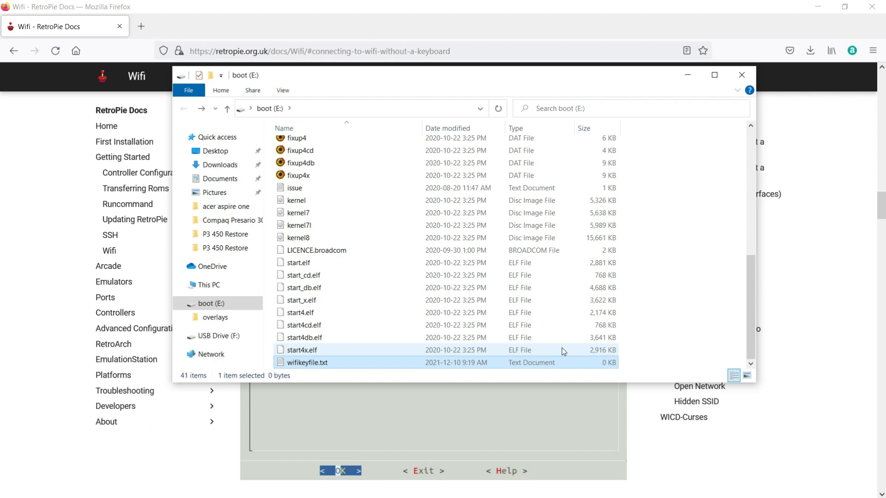
Replace the SSID placeholder in wifikeyfile.txt with MyWirelessNetwork.
double_click(306, 362)
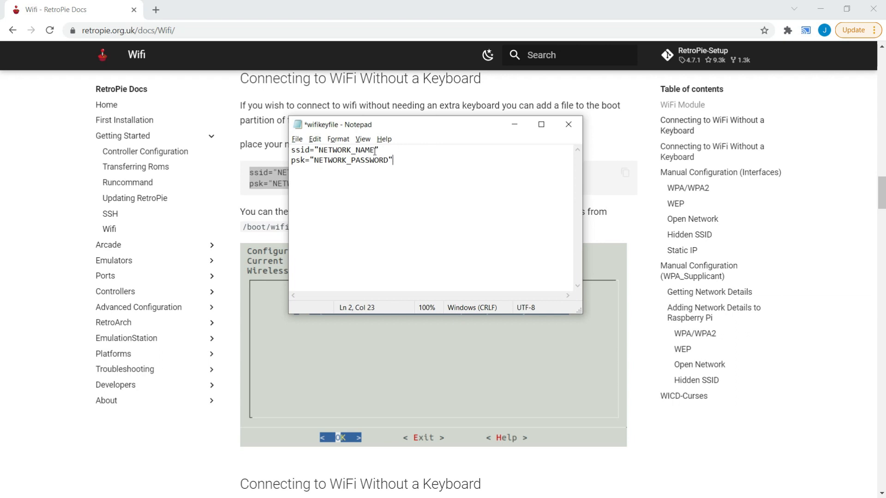
double_click(345, 150)
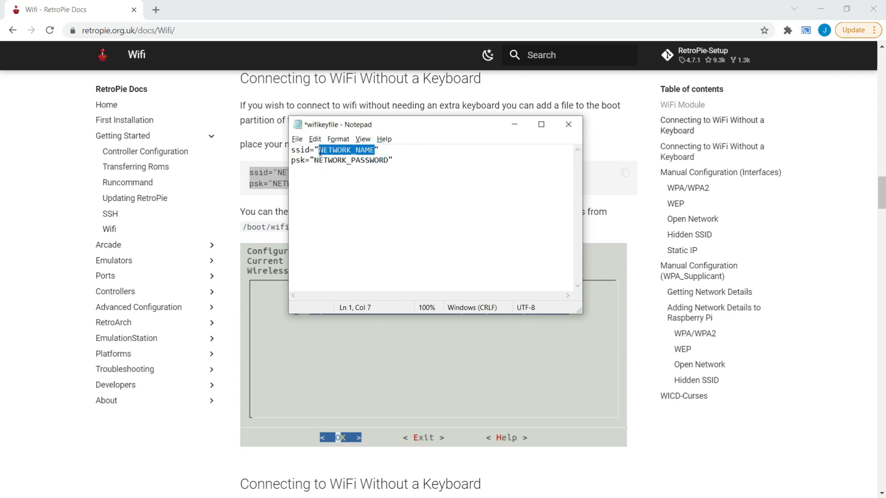
text(MyWire")
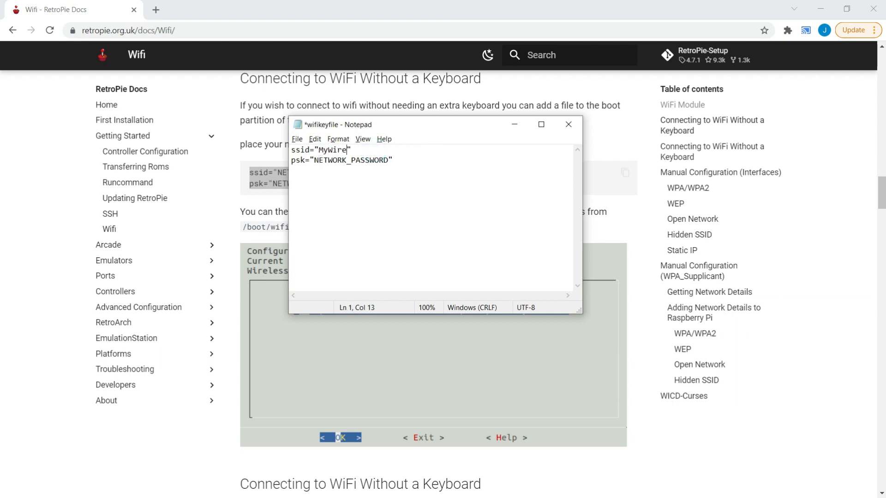
text(lessNetwork)
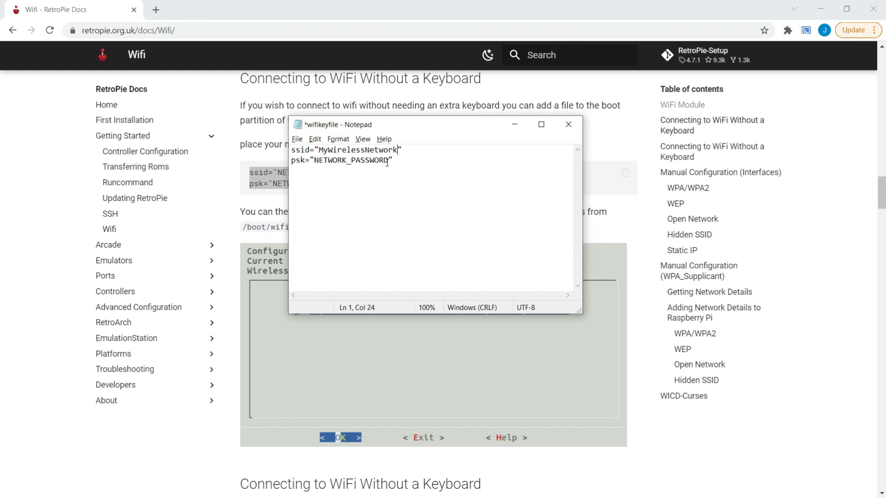
double_click(351, 159)
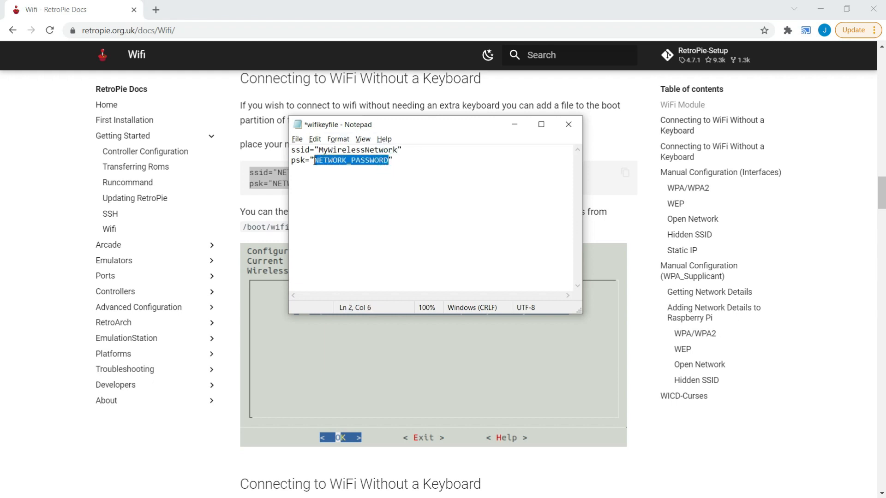
text(MyWirelessP")
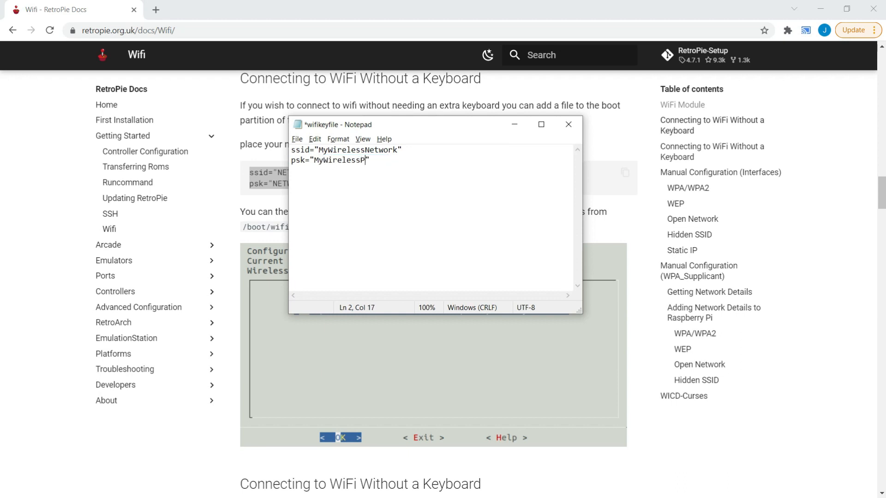
text(assword)
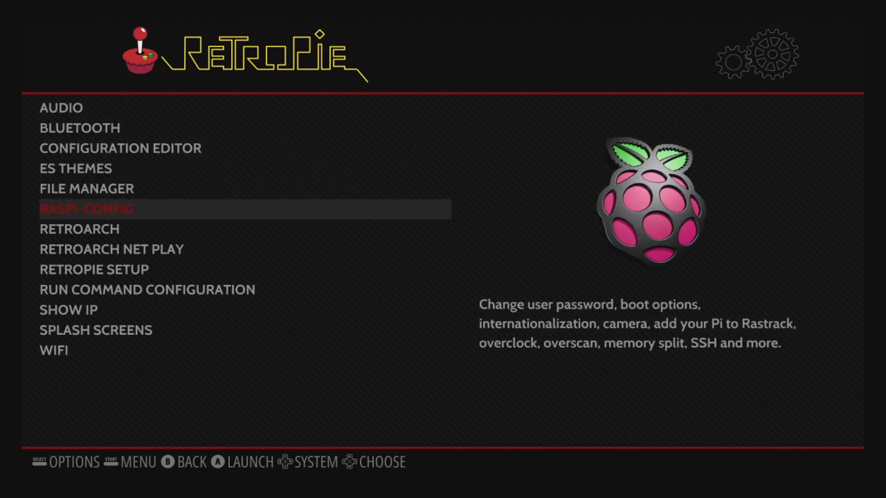
In raspi-config's WLAN country list choose CA Canada and acknowledge the confirmation.
click(85, 209)
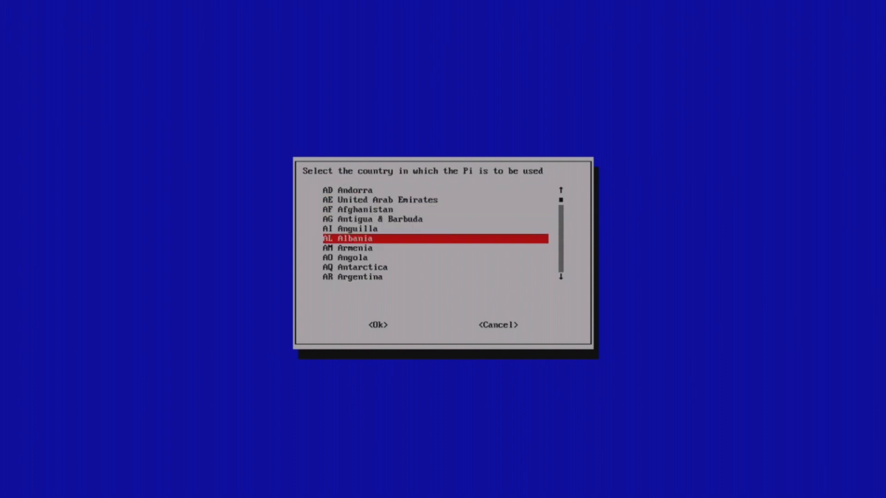
key(Down)
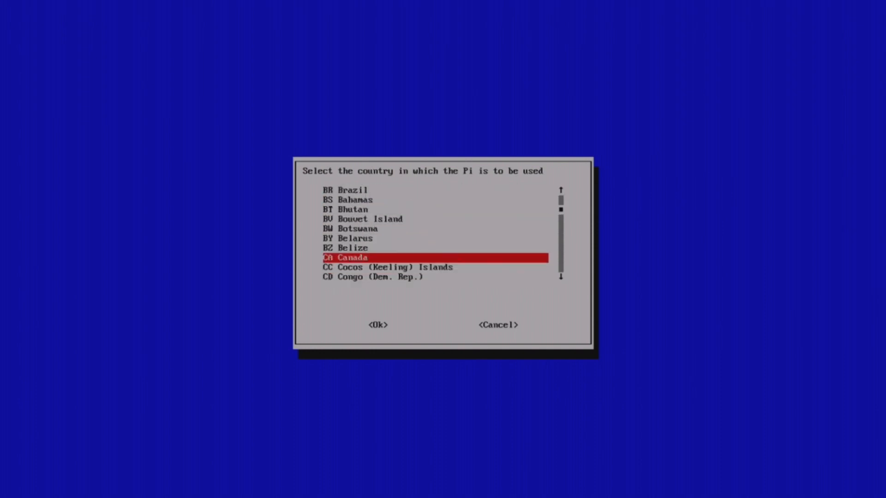
key(Tab)
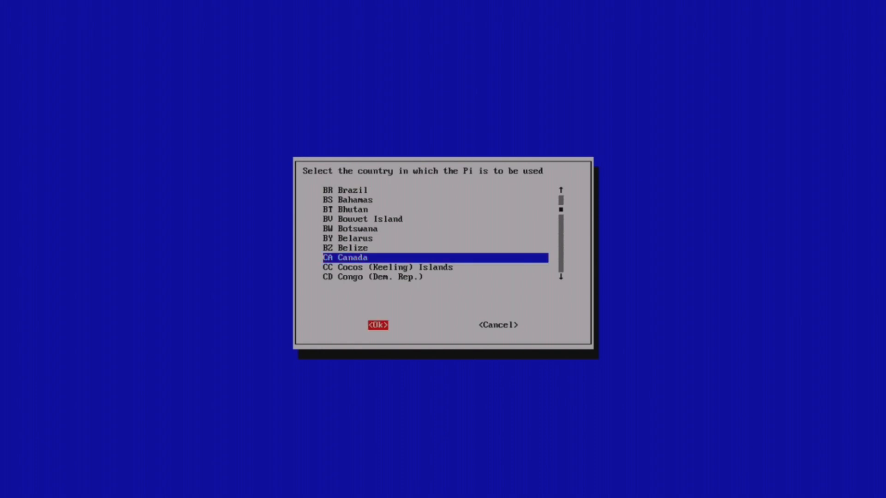
click(379, 324)
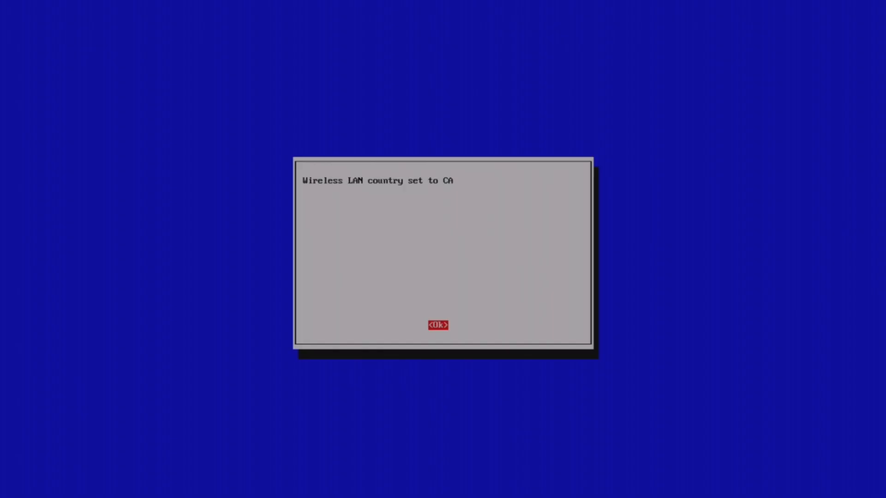
click(436, 324)
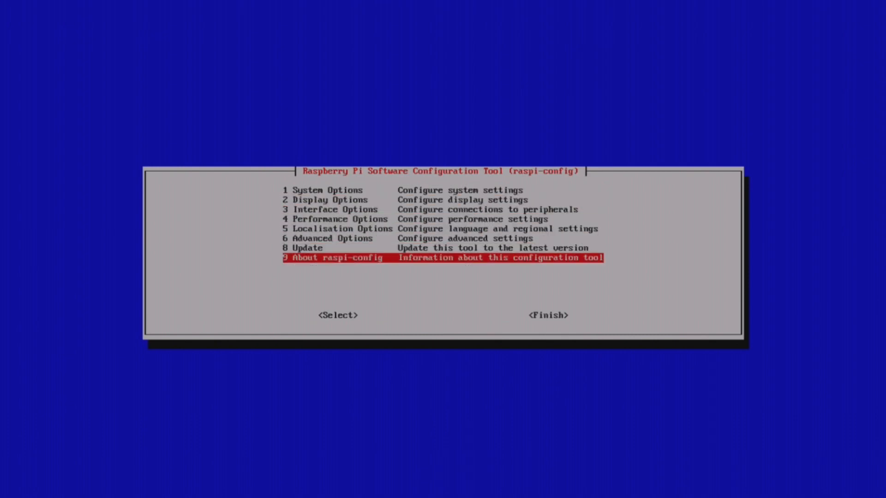
click(546, 316)
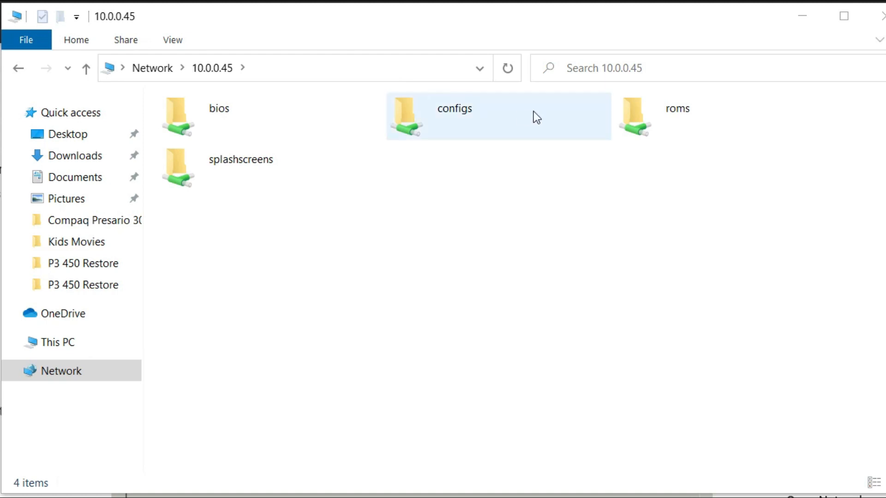
Open the roms share on 10.0.0.45 and enter one of its system folders.
click(678, 117)
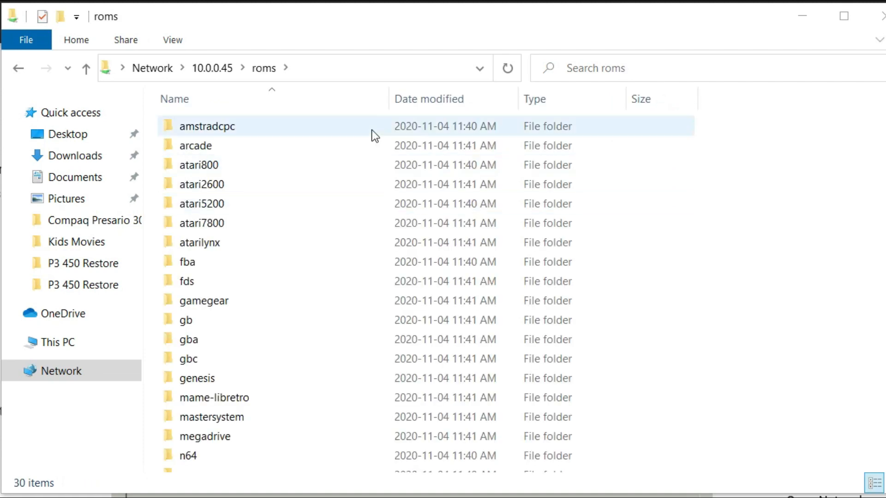
scroll(down, 3)
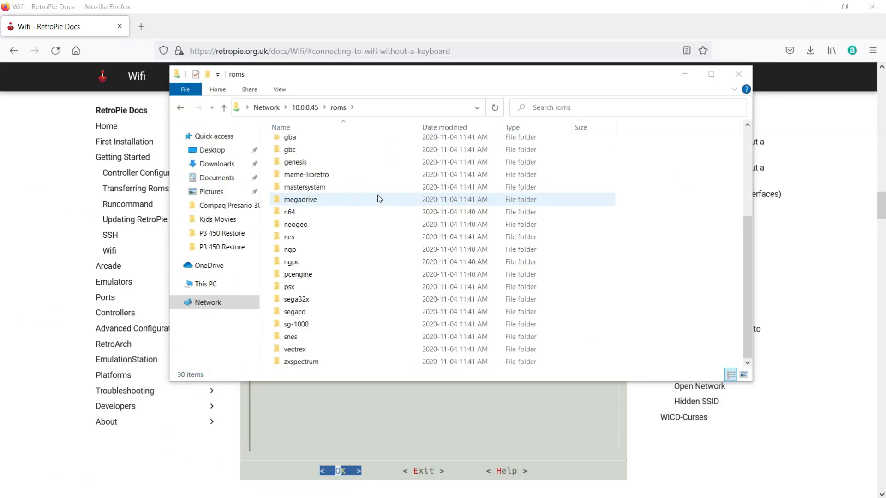
double_click(300, 200)
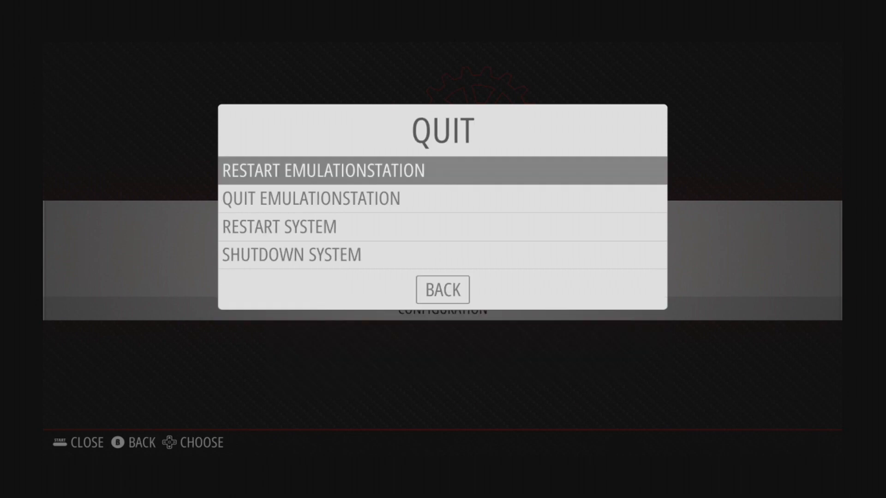
Choose Restart EmulationStation from the quit menu.
click(322, 171)
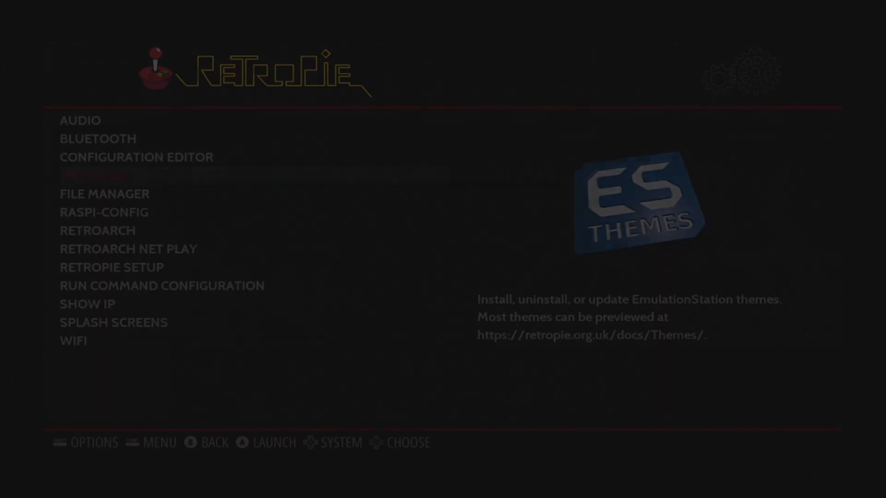
Install the rockaye/snes-mini theme from ES Themes.
click(96, 175)
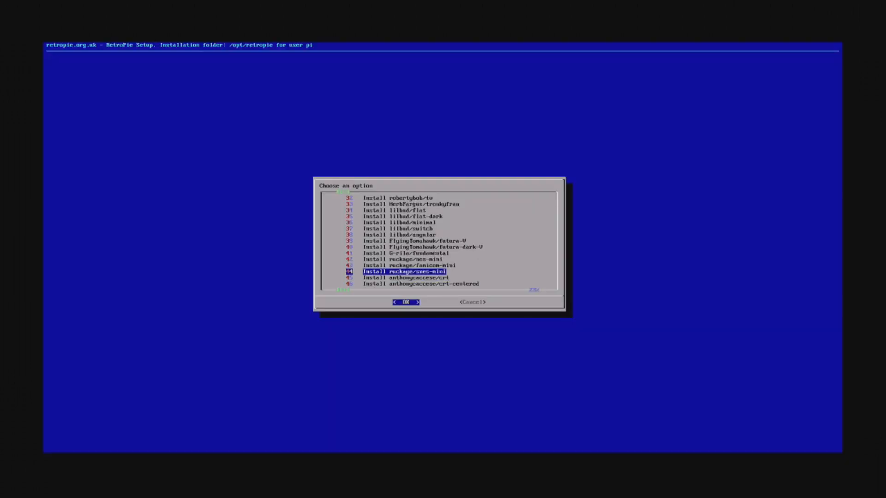
click(405, 302)
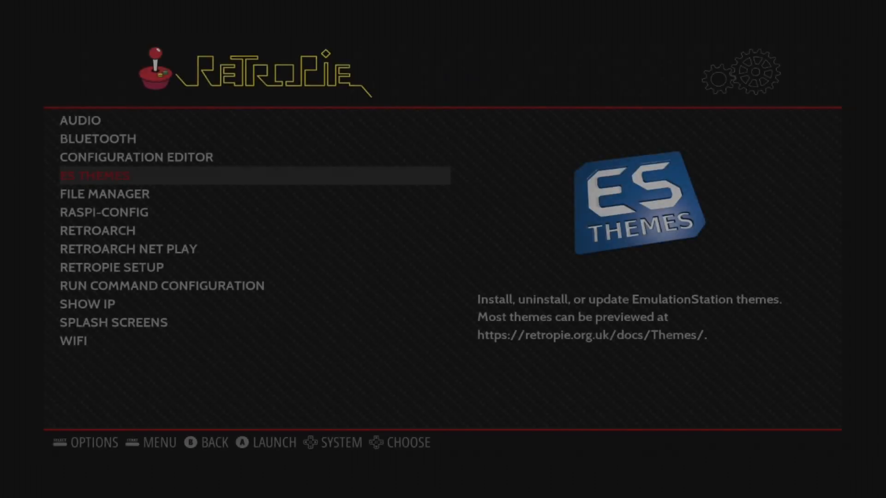
Set the Theme Set to SNES-MINI in UI Settings.
key(b)
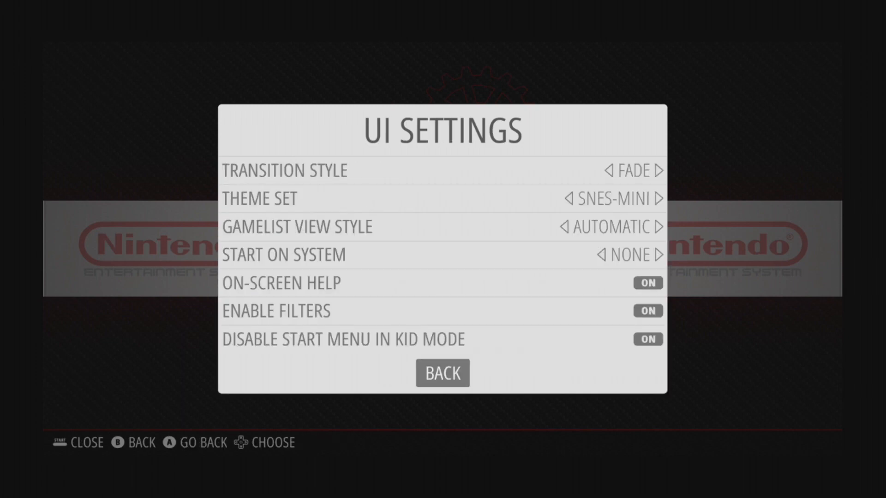
click(441, 373)
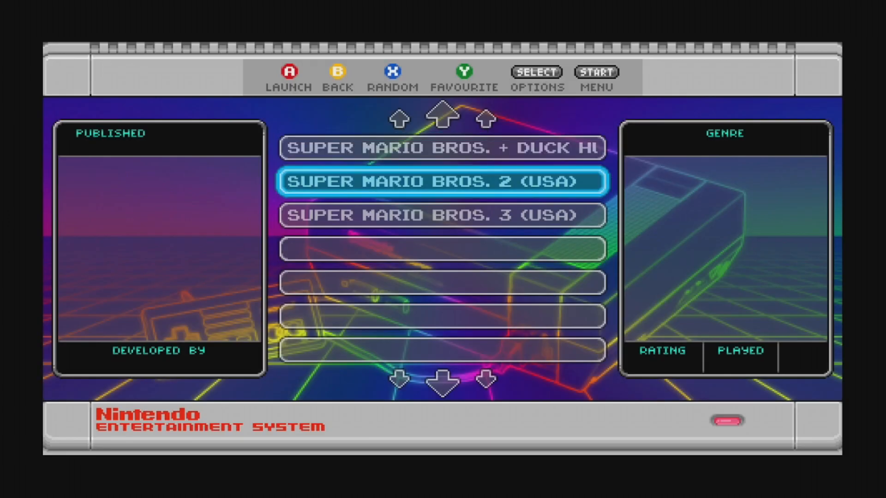
Run Scrape Now with the Only Missing Image filter, scraping 2 NES games successfully.
key(up)
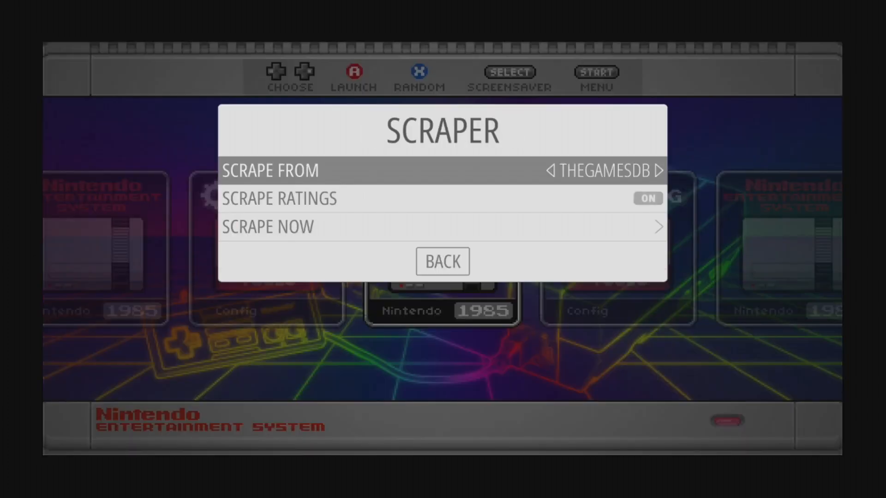
key(down)
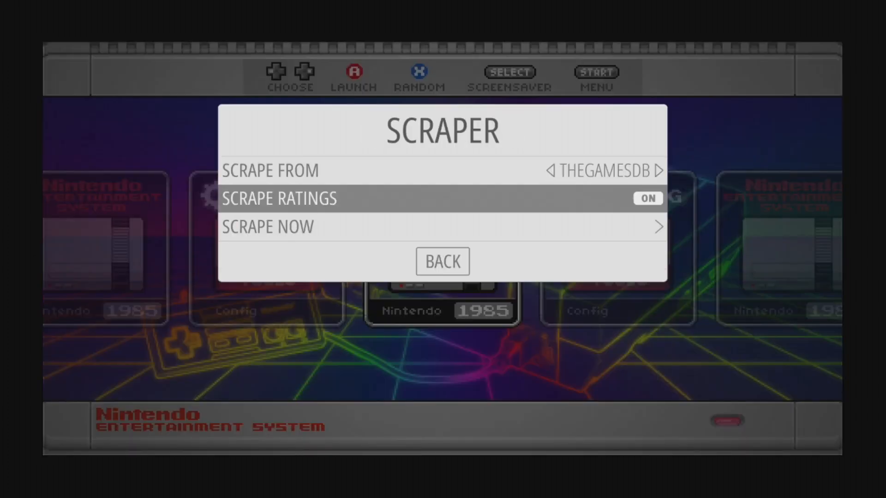
click(442, 227)
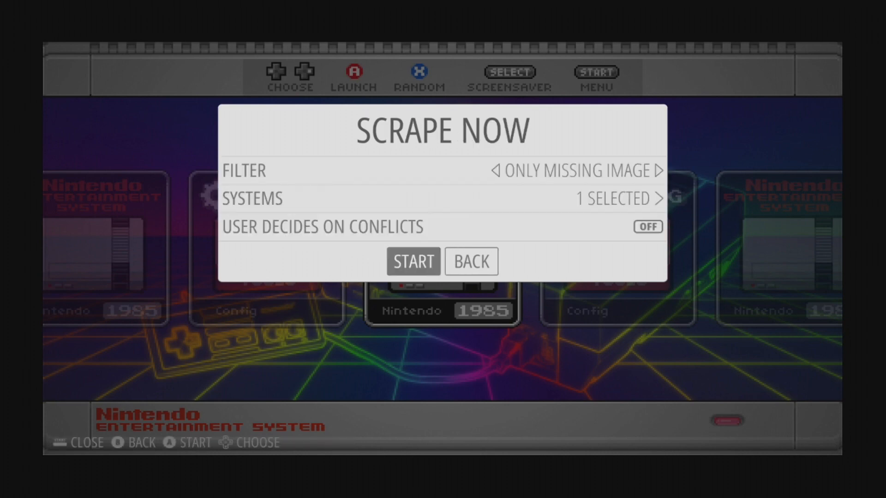
click(414, 261)
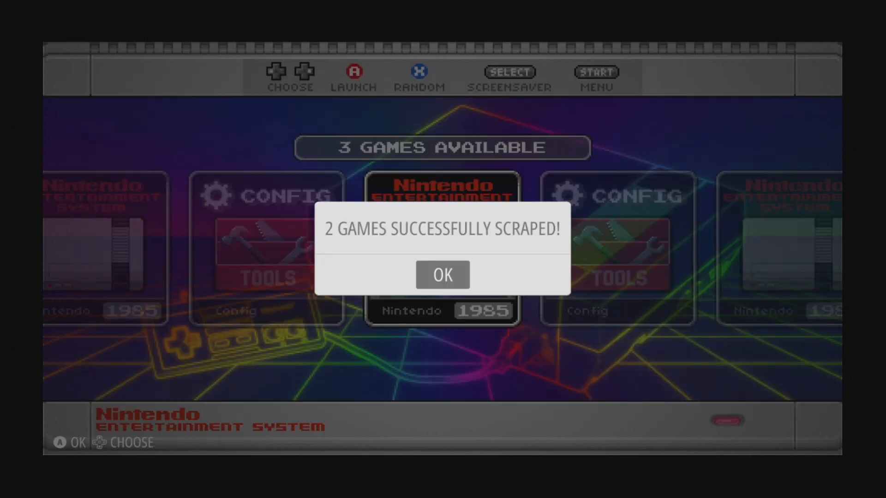
click(442, 275)
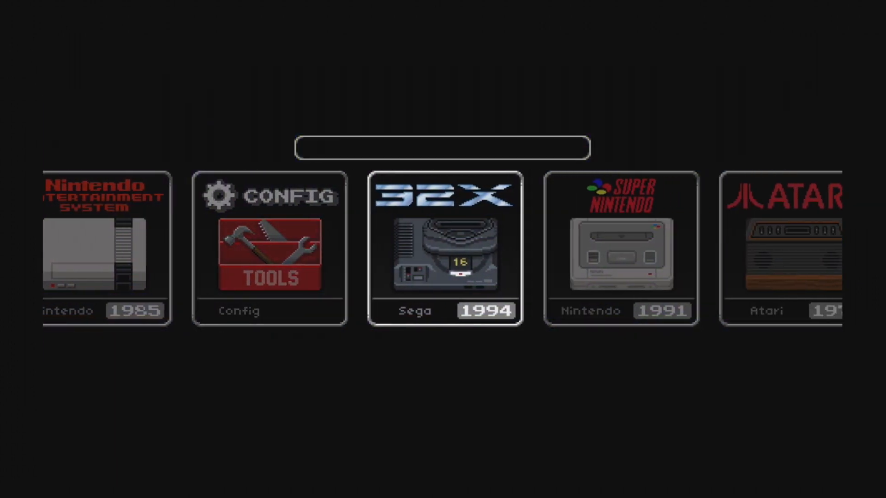
Browse the systems carousel and return to the Nintendo Entertainment System.
scroll(right, 3)
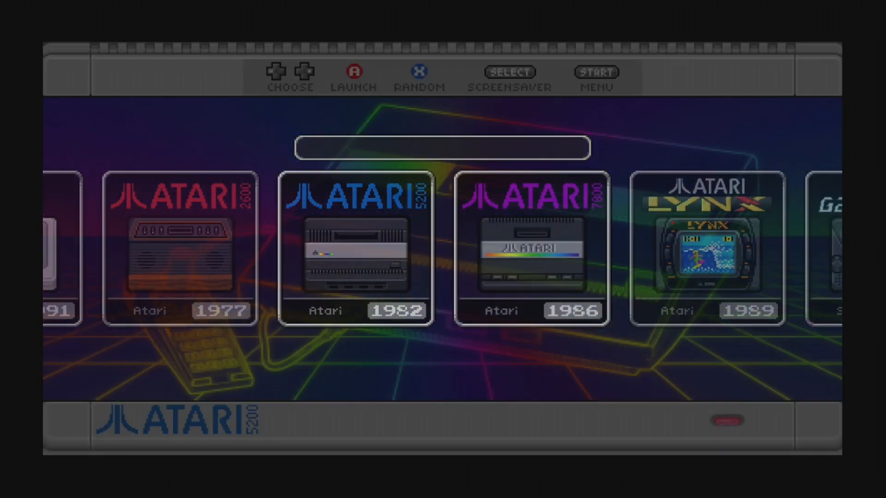
key(right)
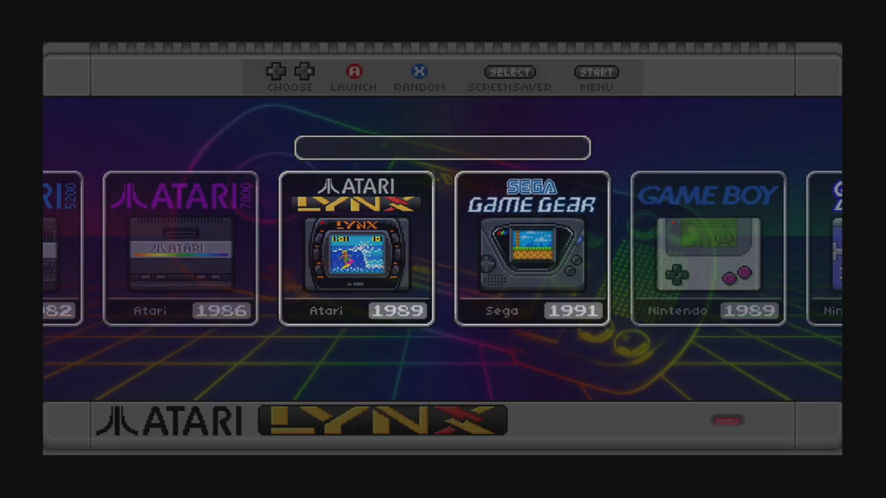
scroll(right, 3)
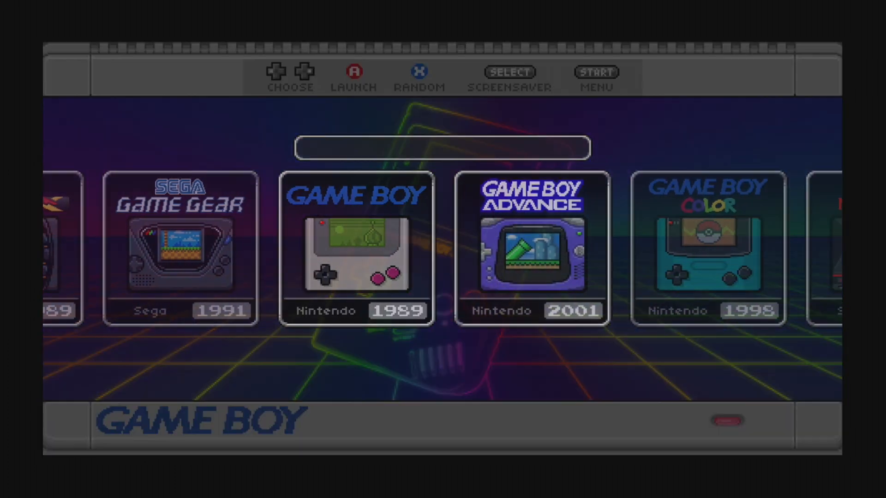
scroll(right, 3)
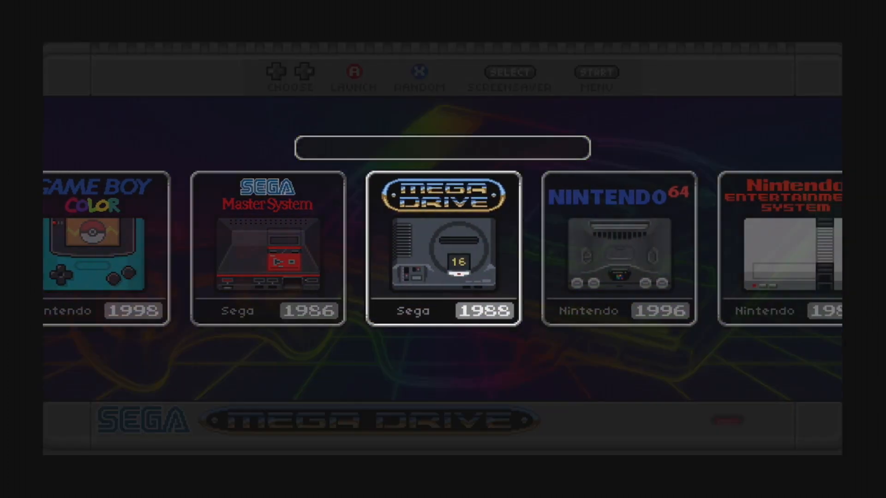
key(Enter)
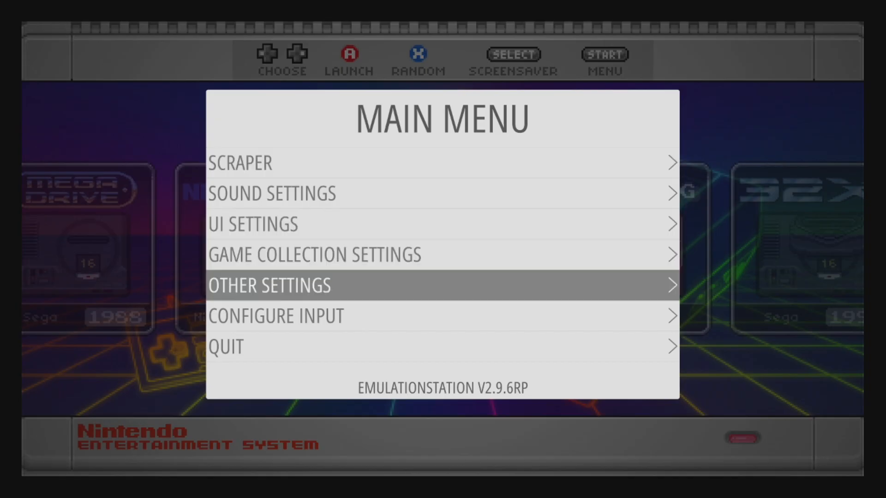
Map Gamepad 1's controls through Configure Input.
key(Down)
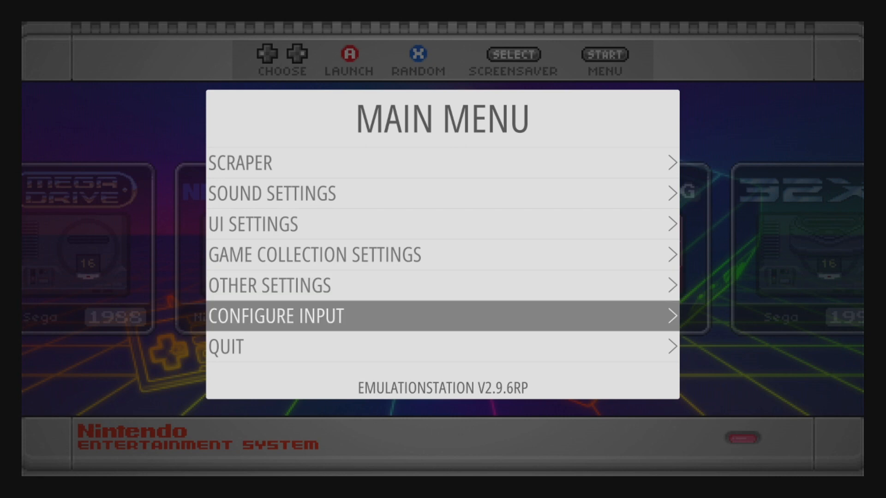
click(276, 316)
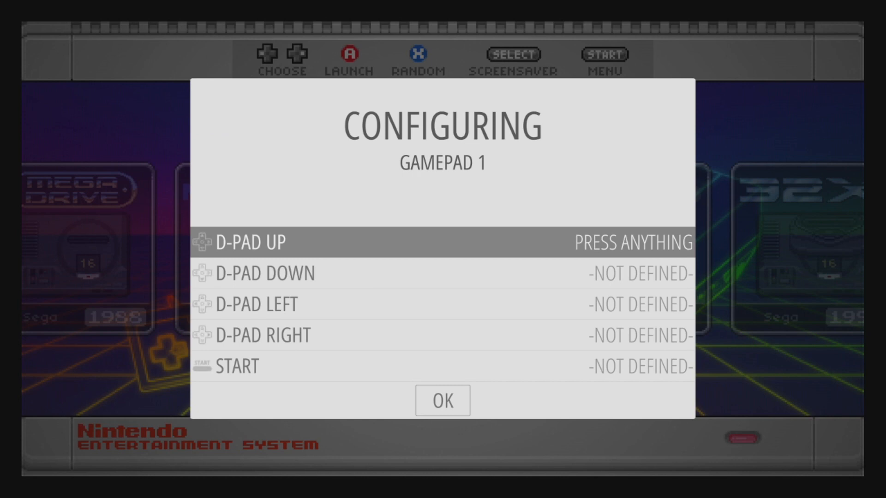
key(Up)
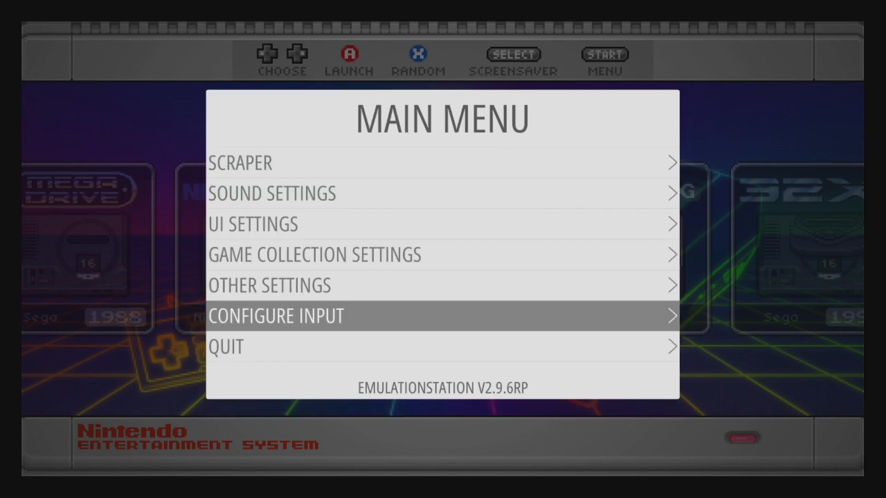
Map Gamepad 2 and accept Select as the default hotkey button.
click(275, 316)
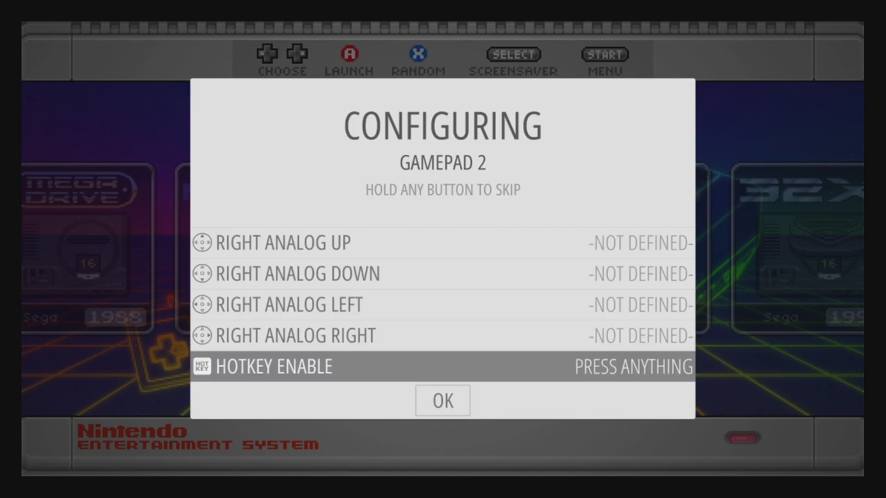
click(442, 401)
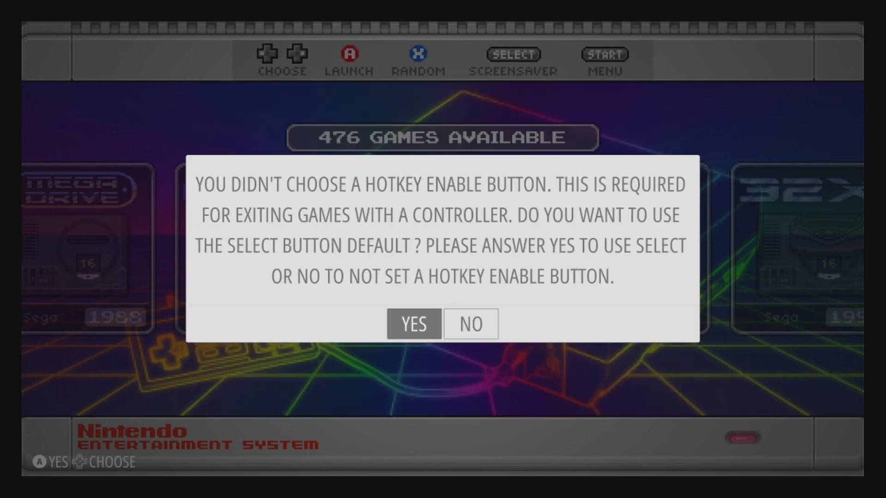
click(413, 324)
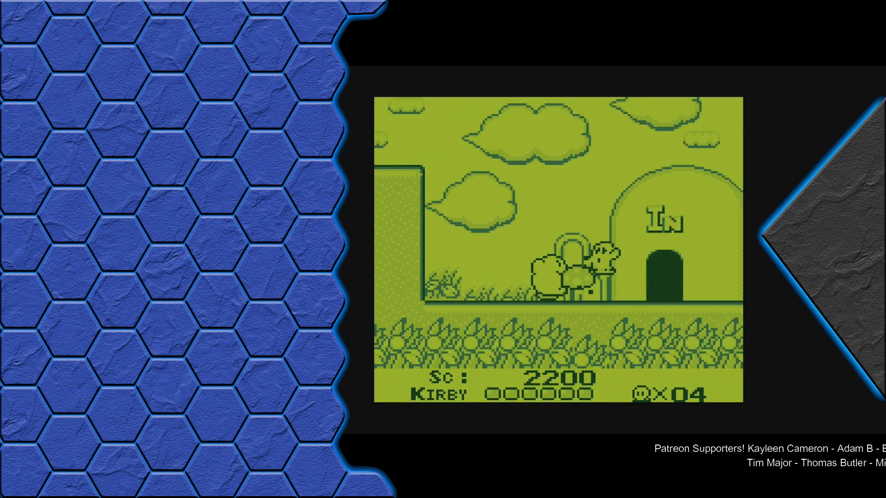